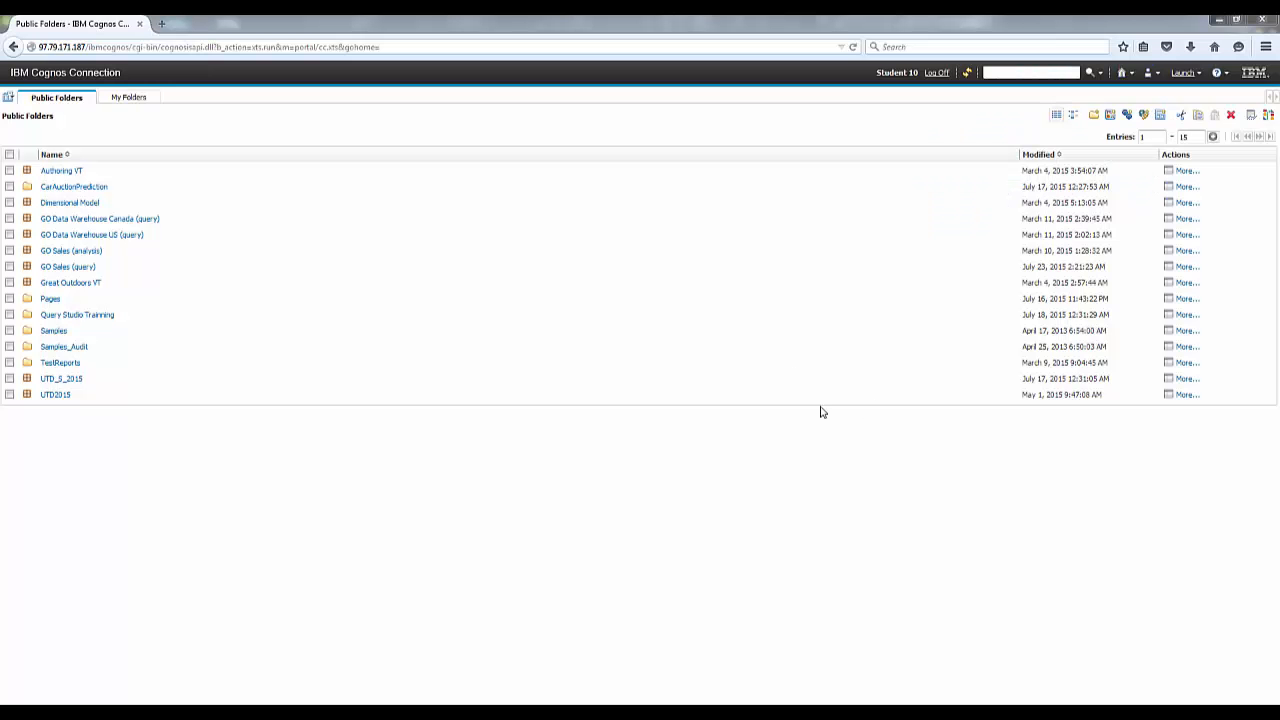
- Enter the GO Sales (query) folder under Public Folders
click(72, 266)
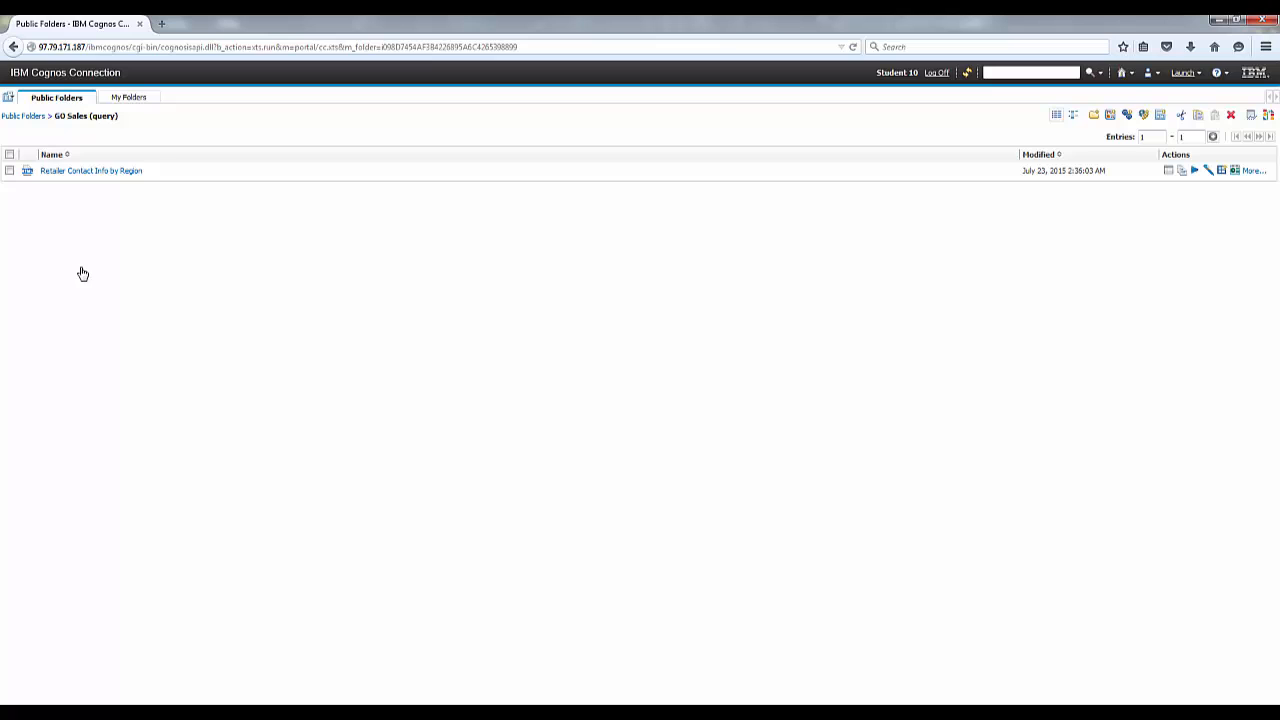
mouse_move(956, 276)
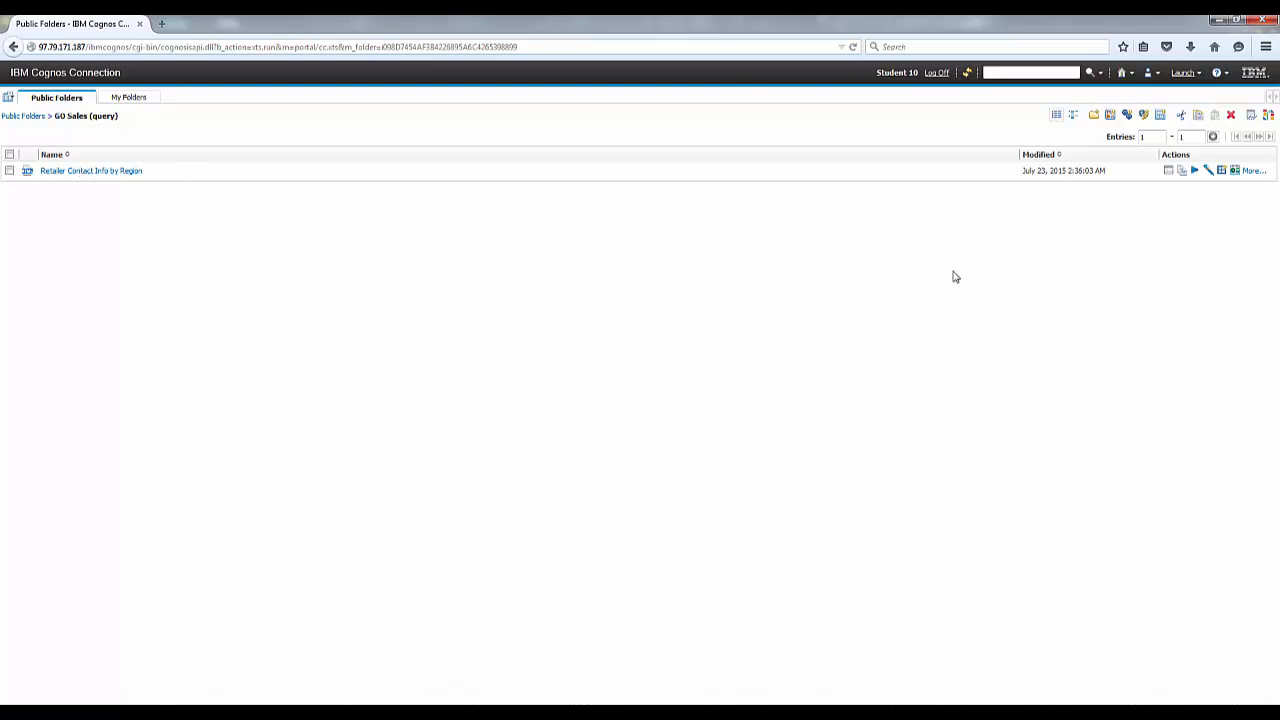
mouse_move(1168, 170)
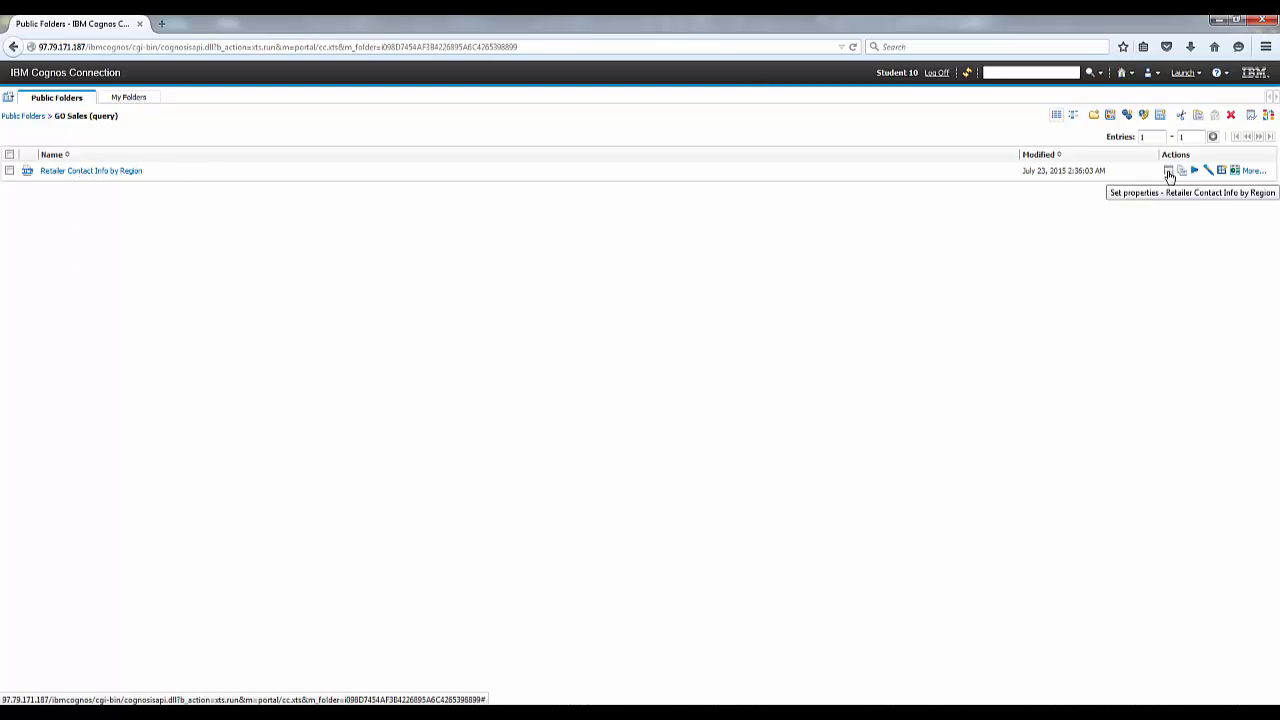
- Set Report output versions to 12 occurrences in the report's properties and save
click(1168, 170)
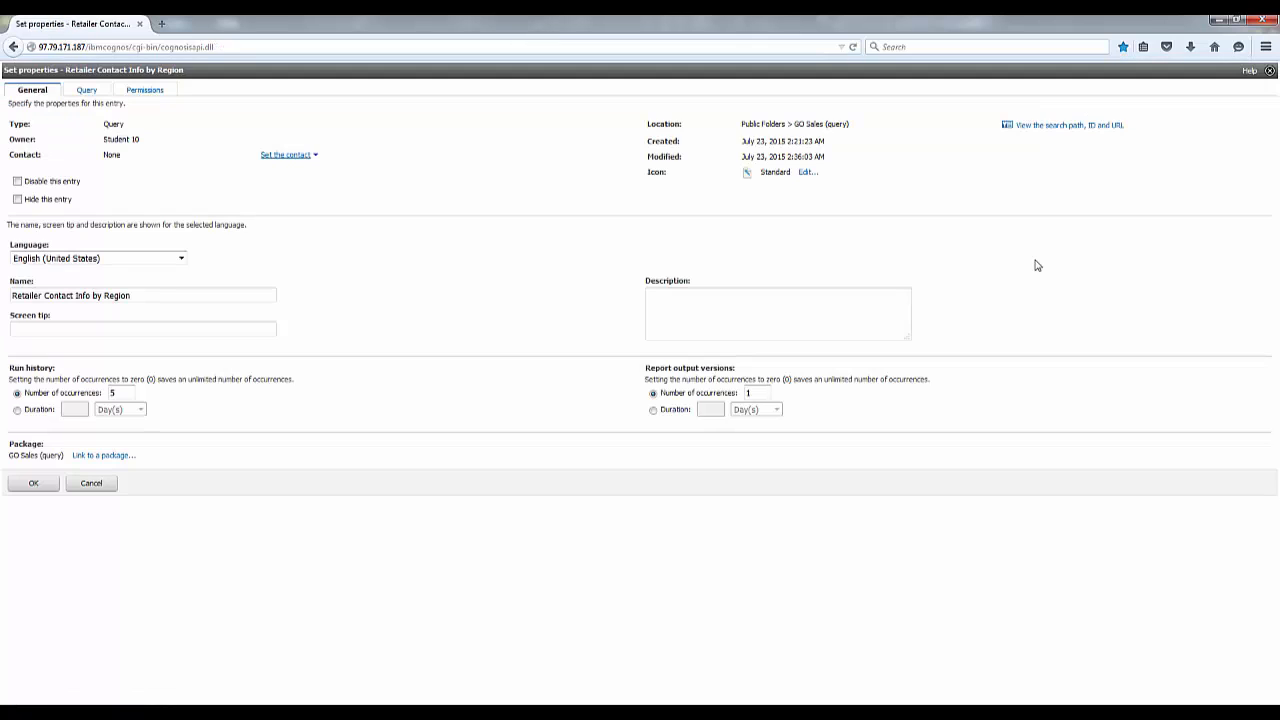
mouse_move(640, 232)
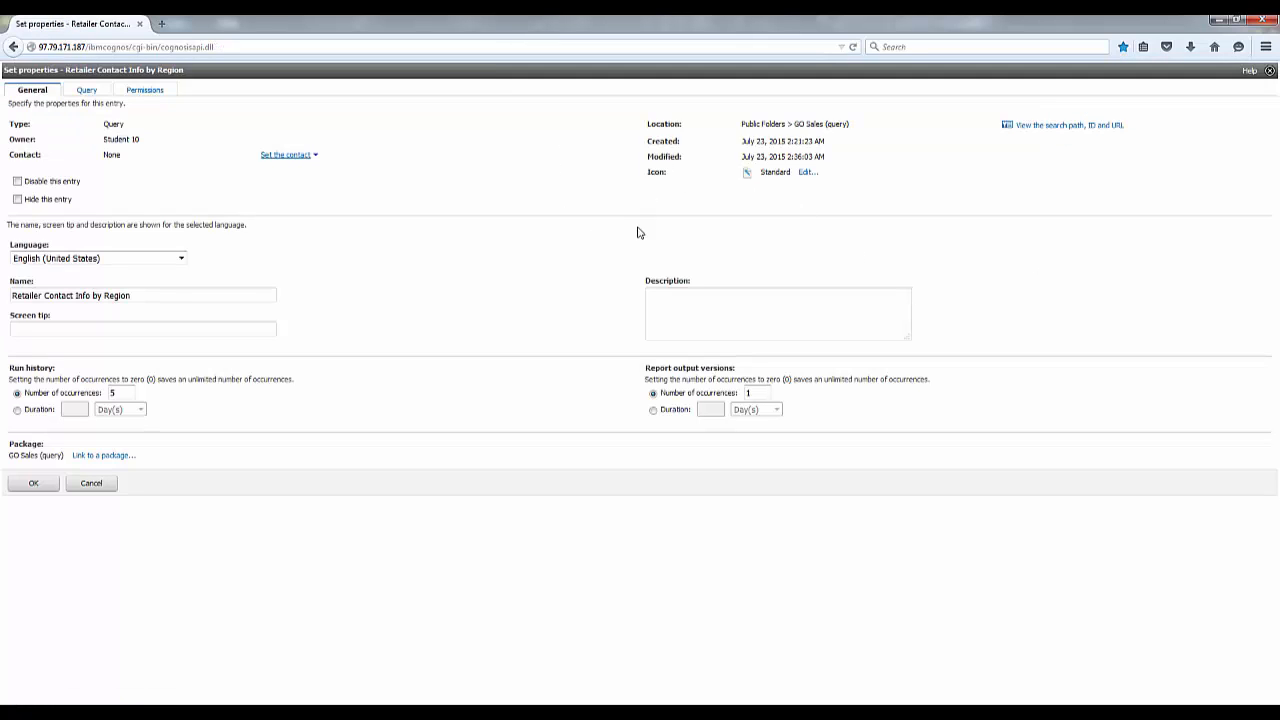
mouse_move(744, 366)
text(2)
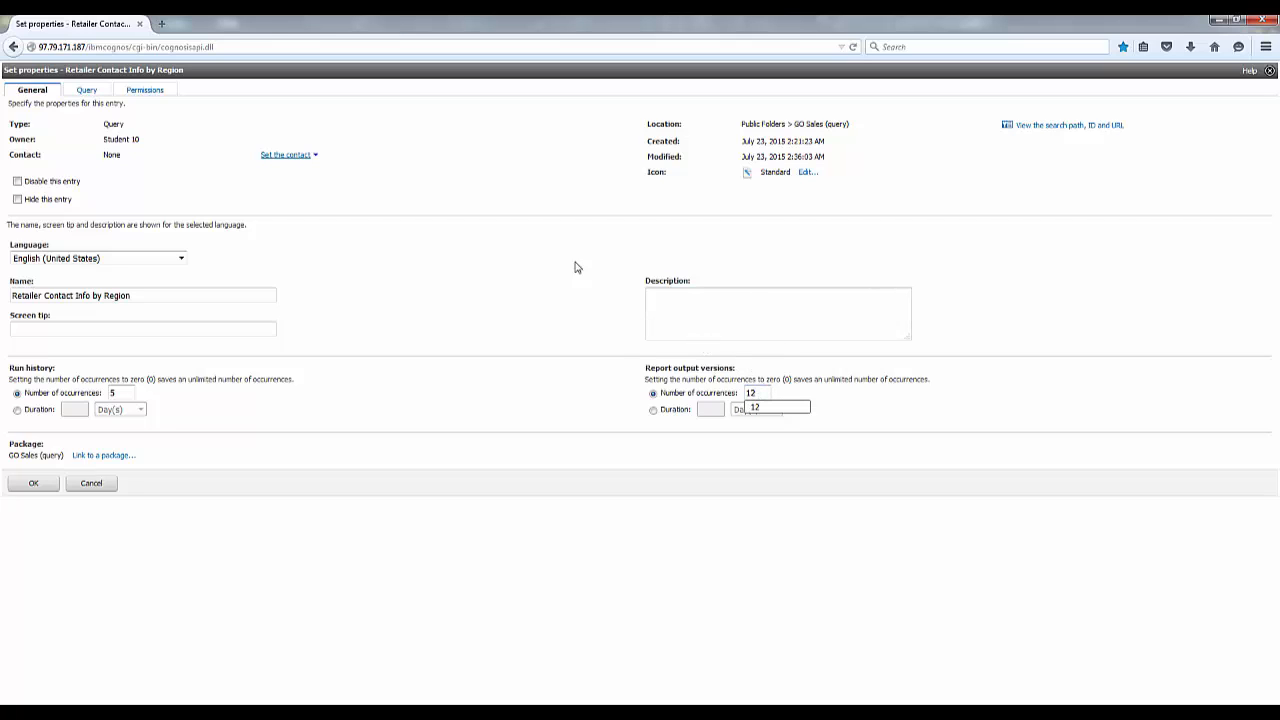
mouse_move(396, 276)
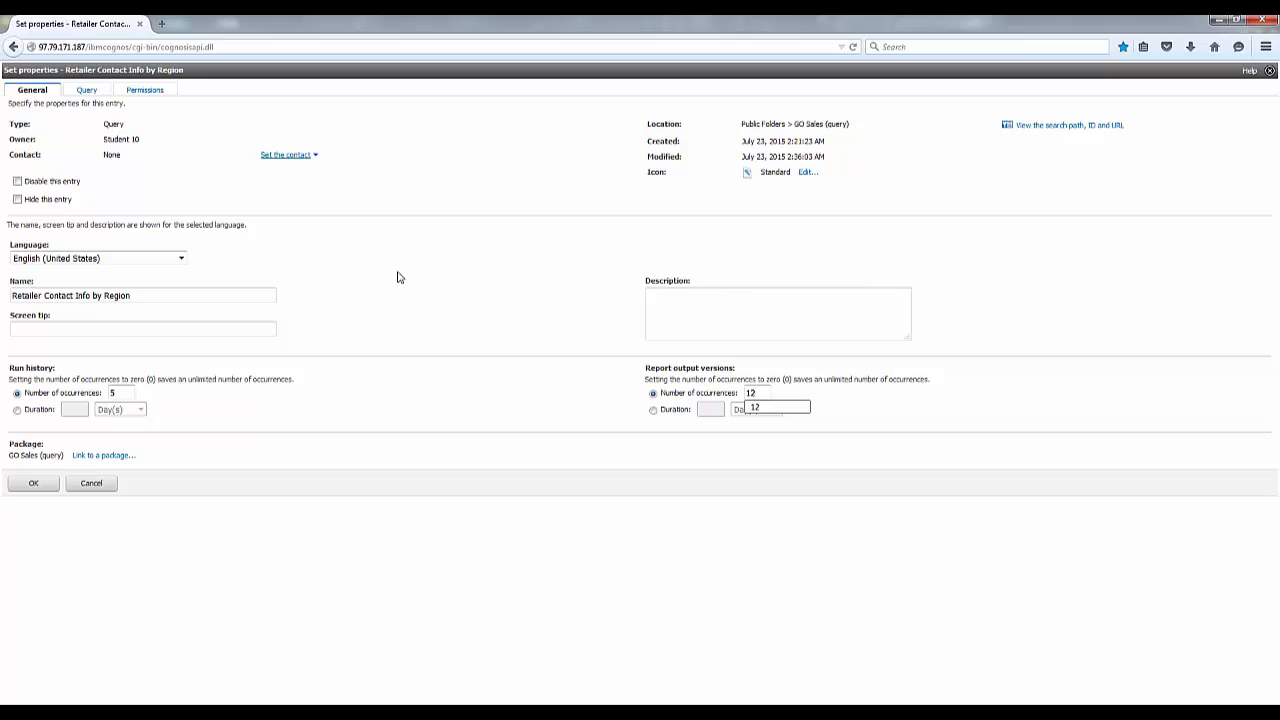
click(32, 482)
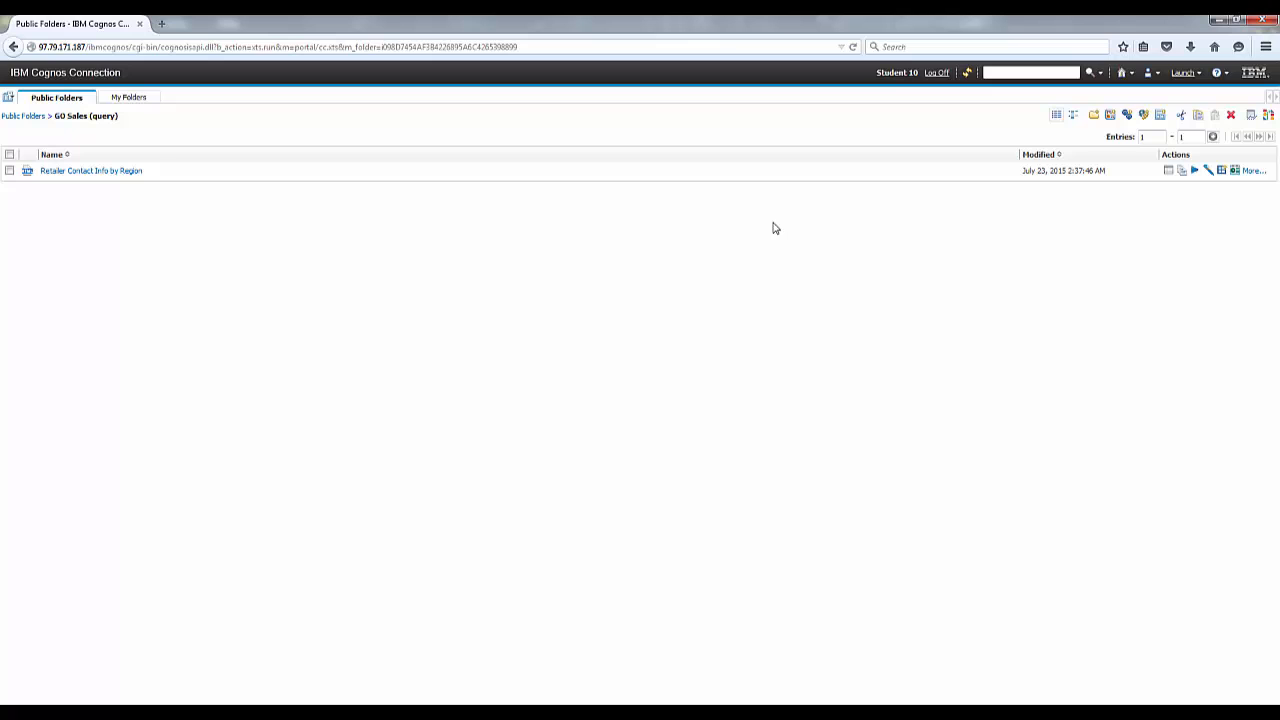
mouse_move(1226, 192)
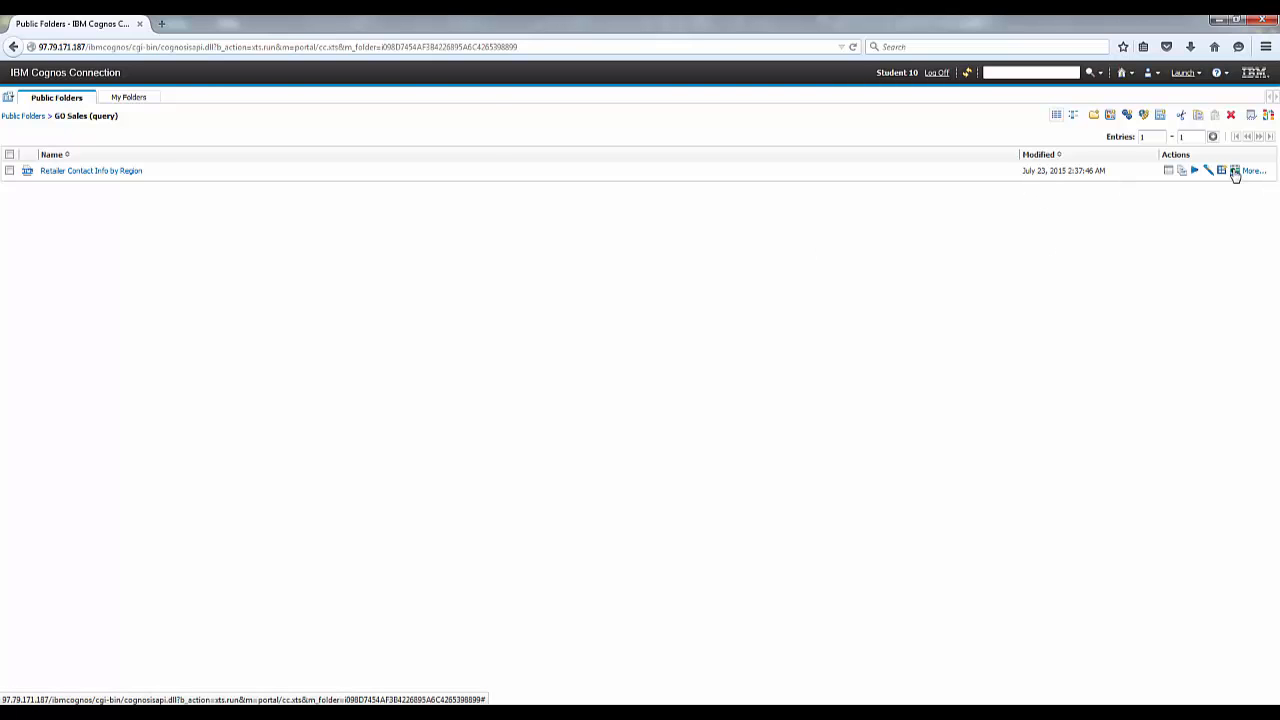
- Bring up the Schedule form for Retailer Contact Info by Region from its Actions column
click(1220, 170)
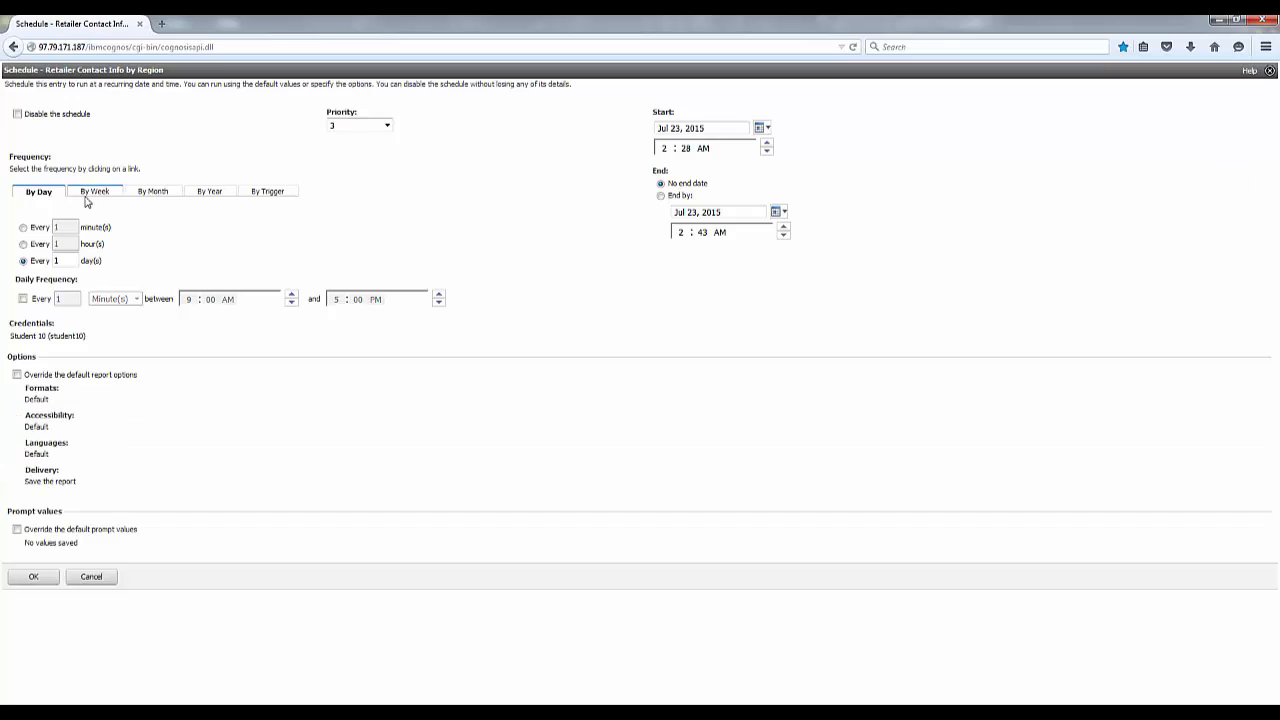
- Schedule the report By Day every 1 minute, ending by 2:53 AM on Jul 23, 2015, and save
click(38, 192)
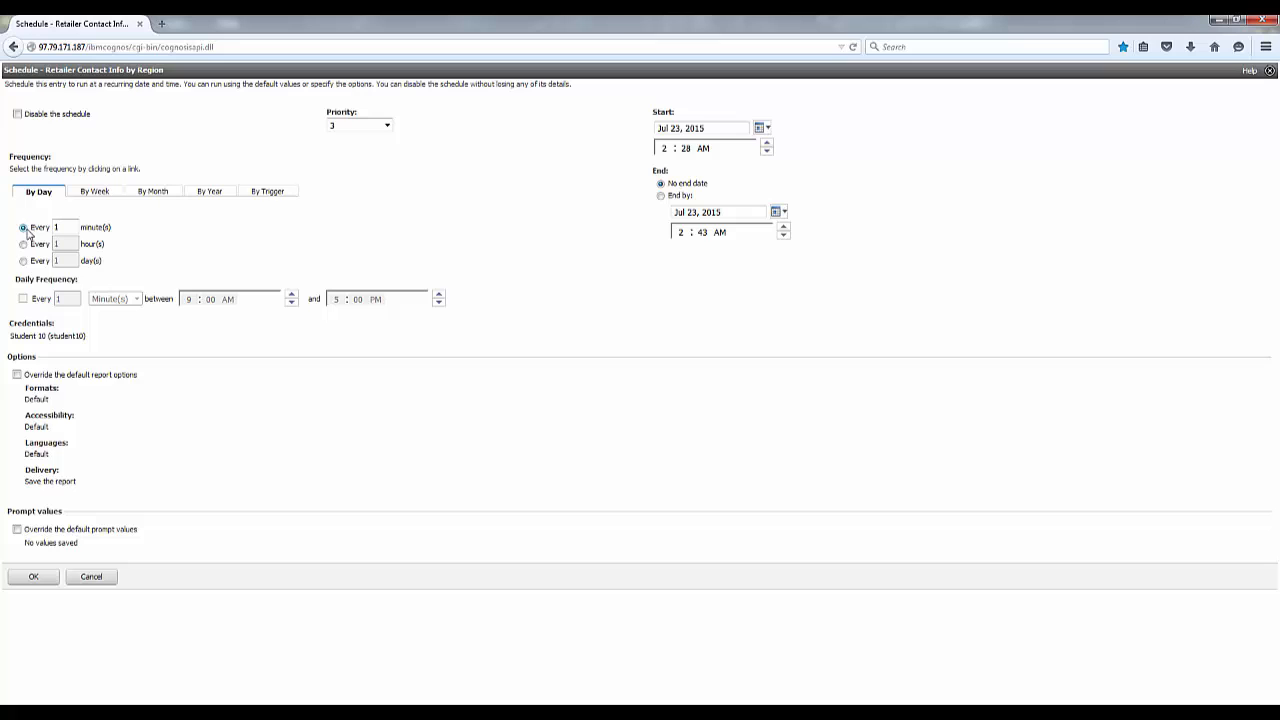
mouse_move(128, 240)
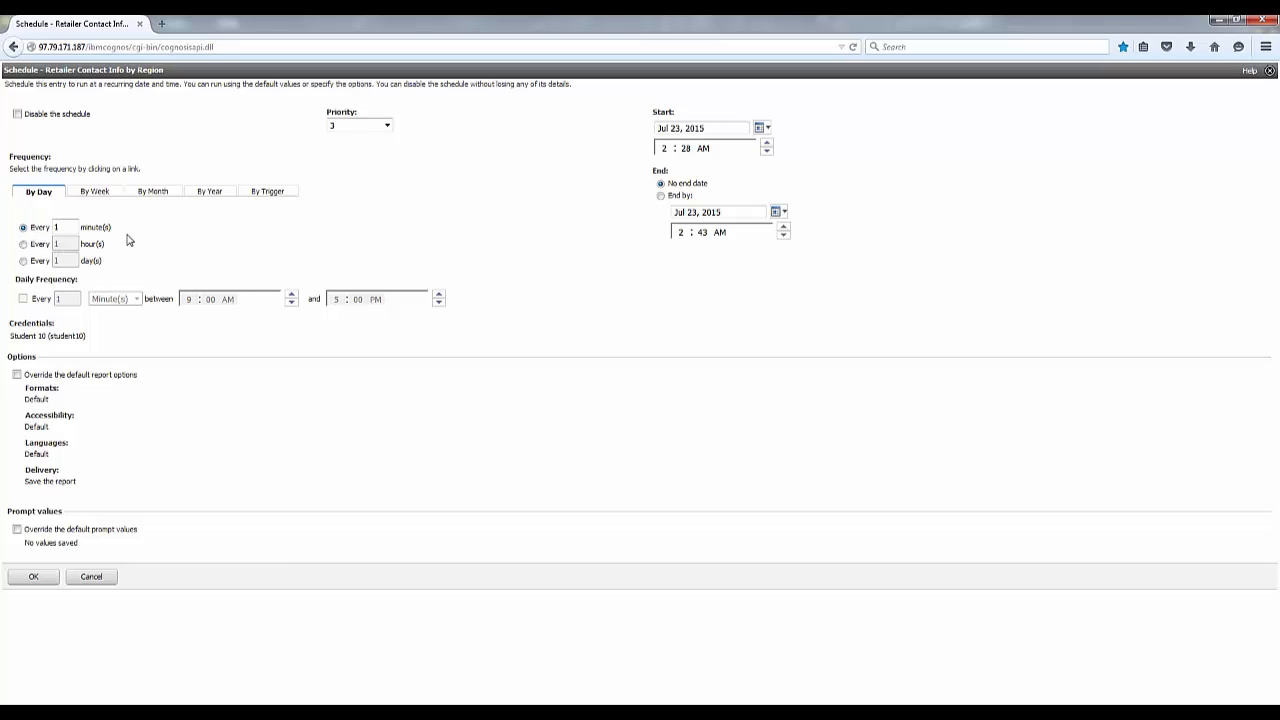
mouse_move(300, 236)
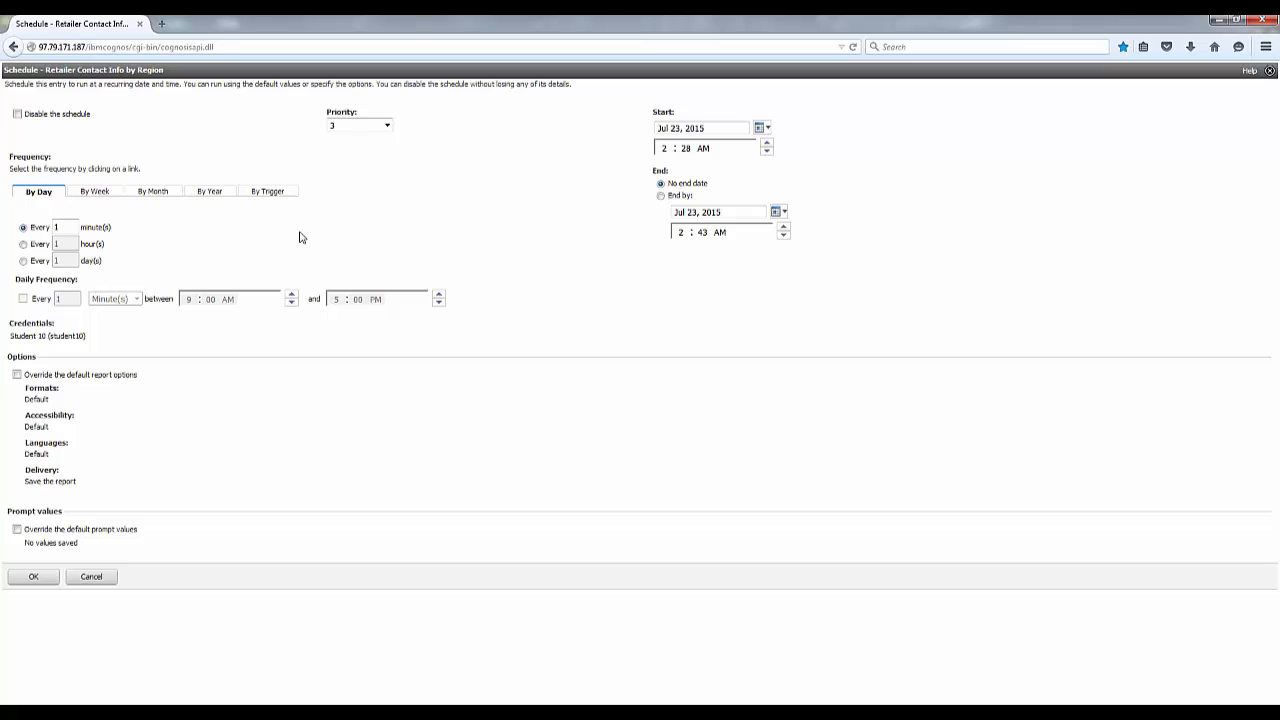
mouse_move(652, 172)
text(3)
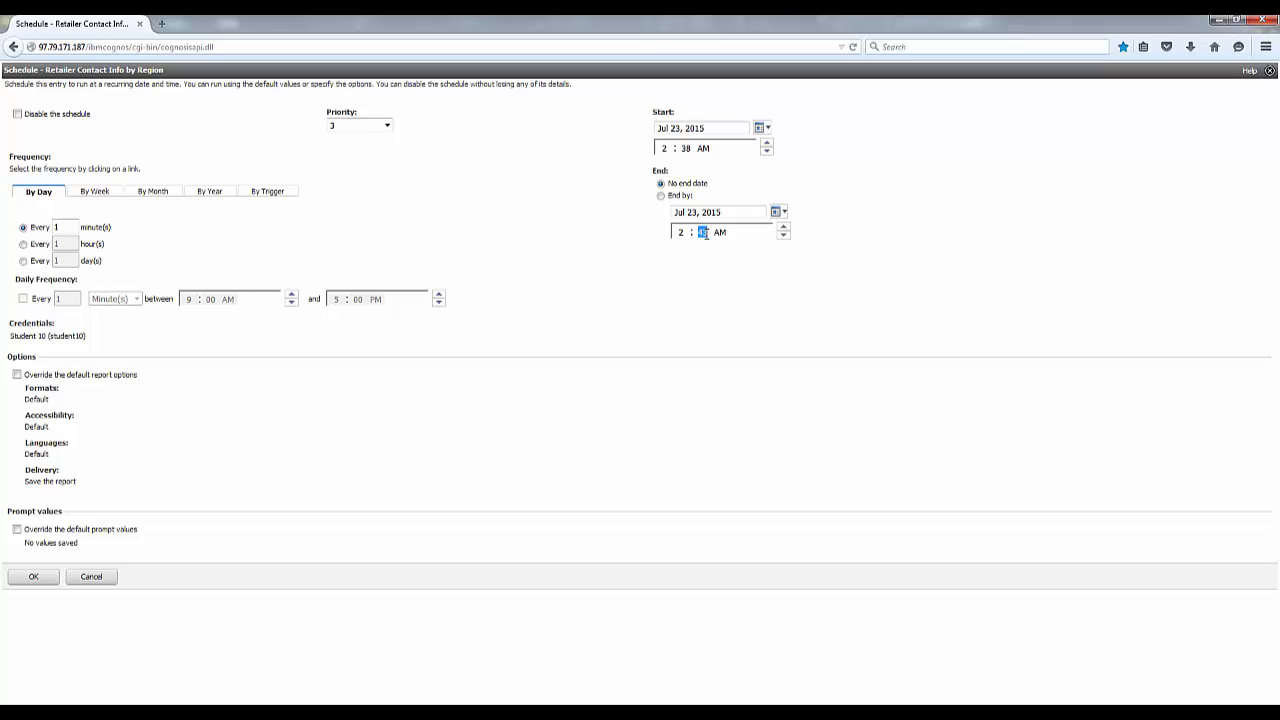
text(53)
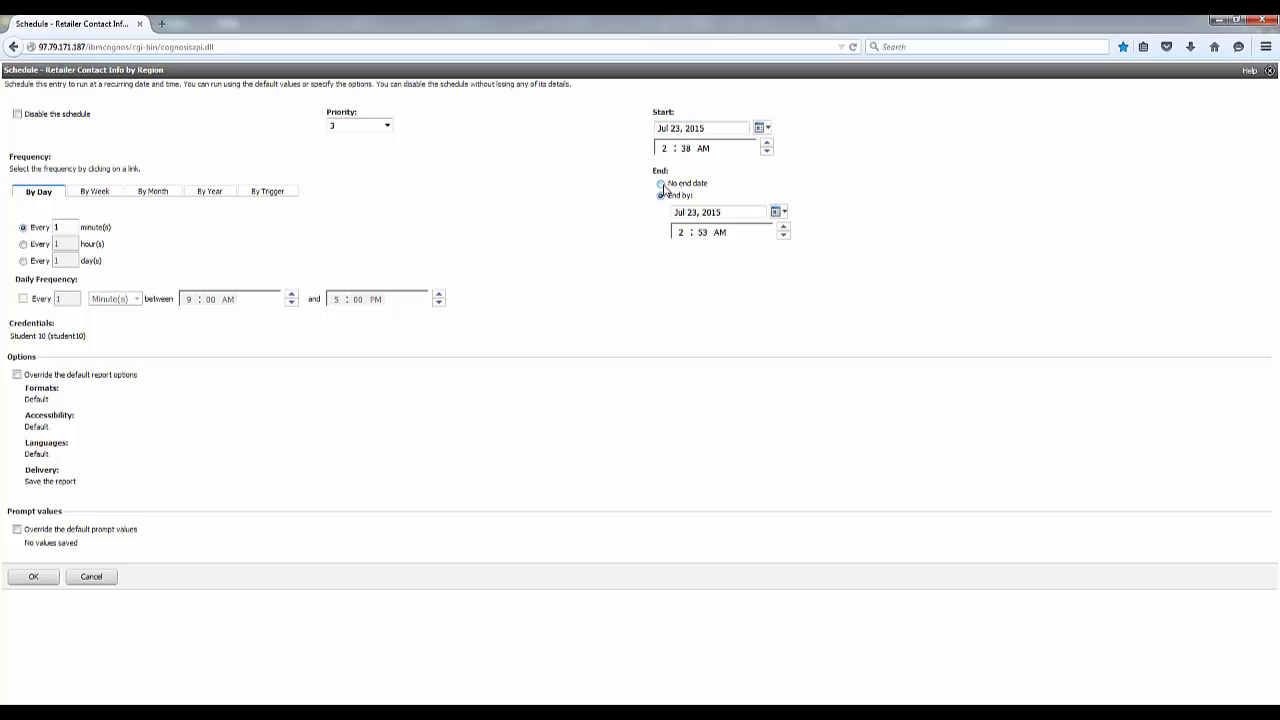
click(660, 196)
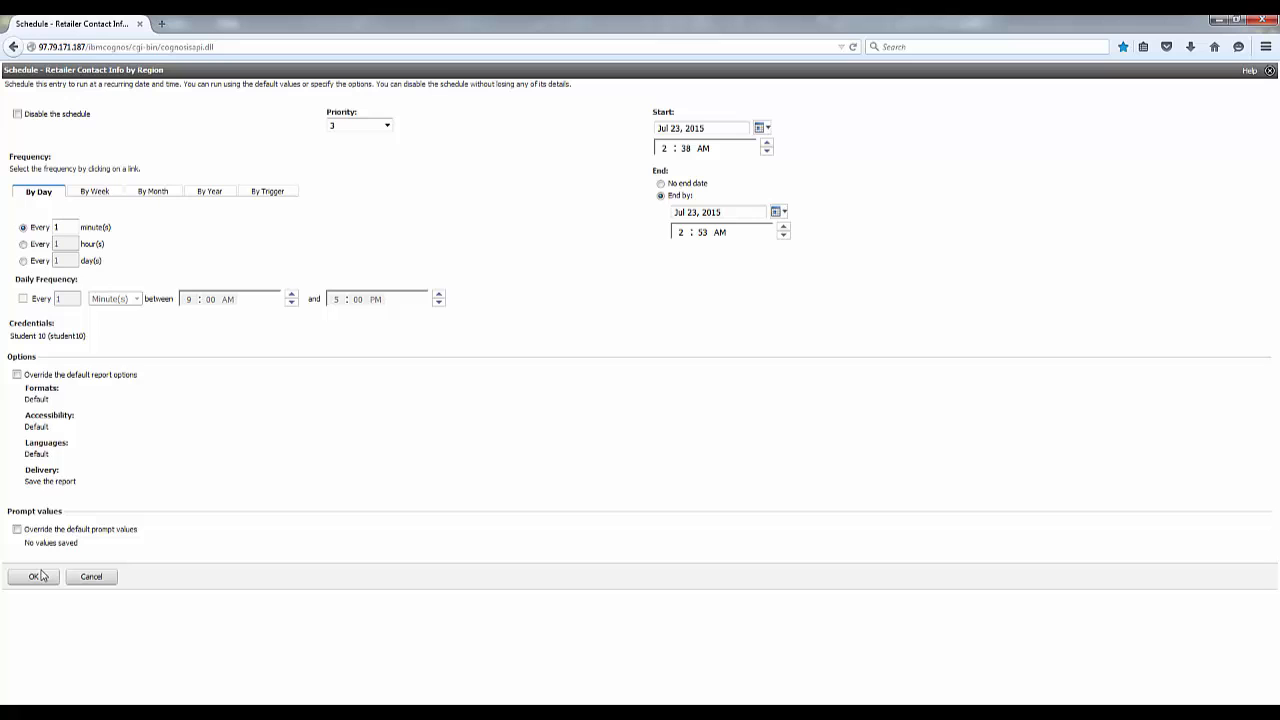
click(32, 576)
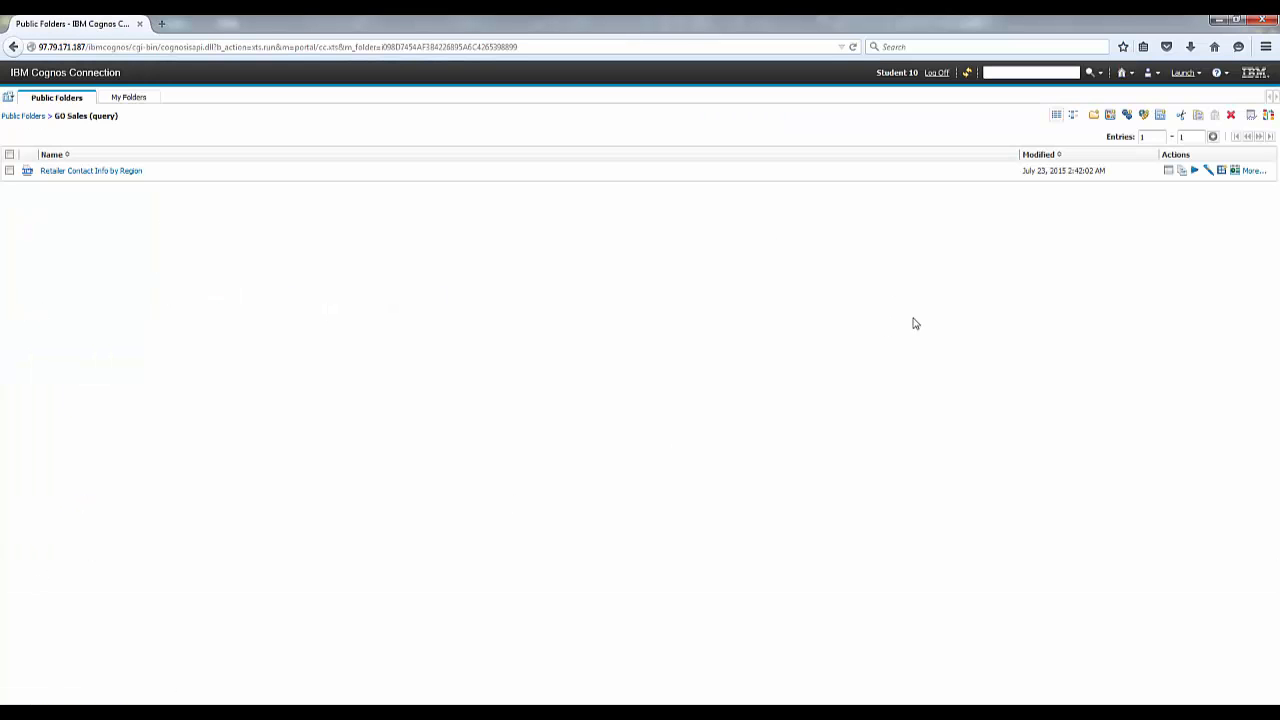
mouse_move(1148, 184)
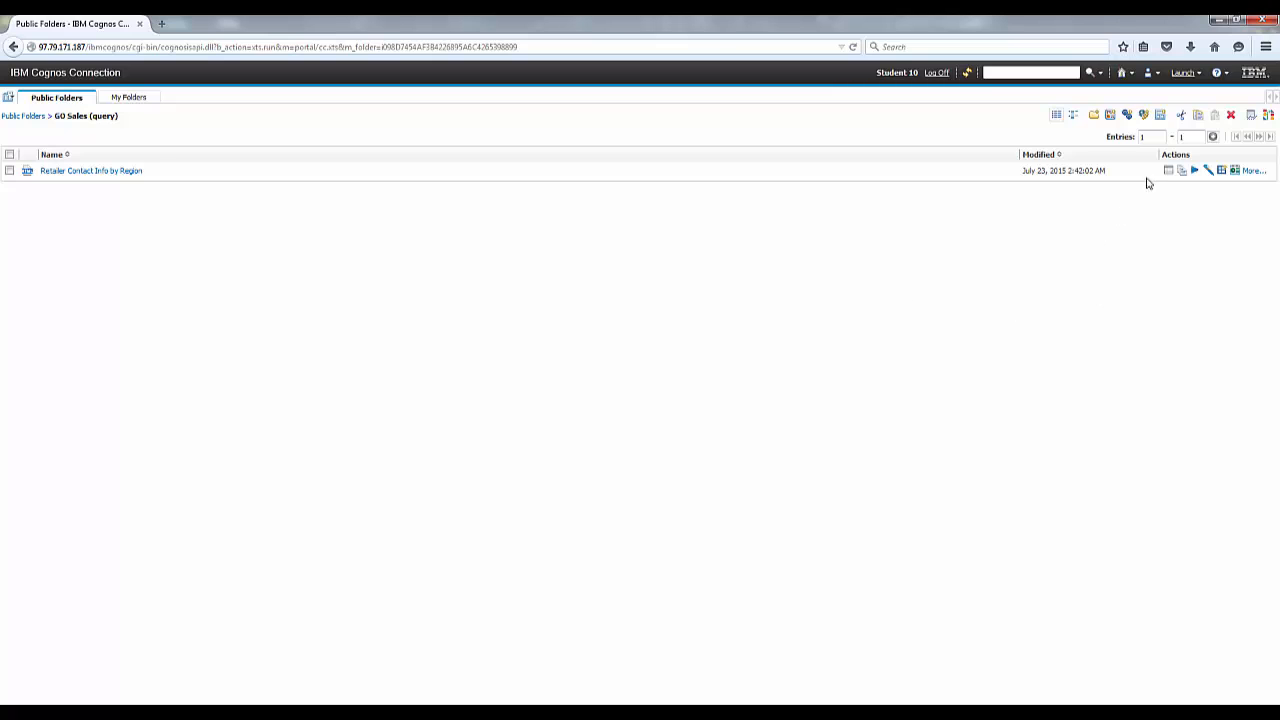
mouse_move(1252, 170)
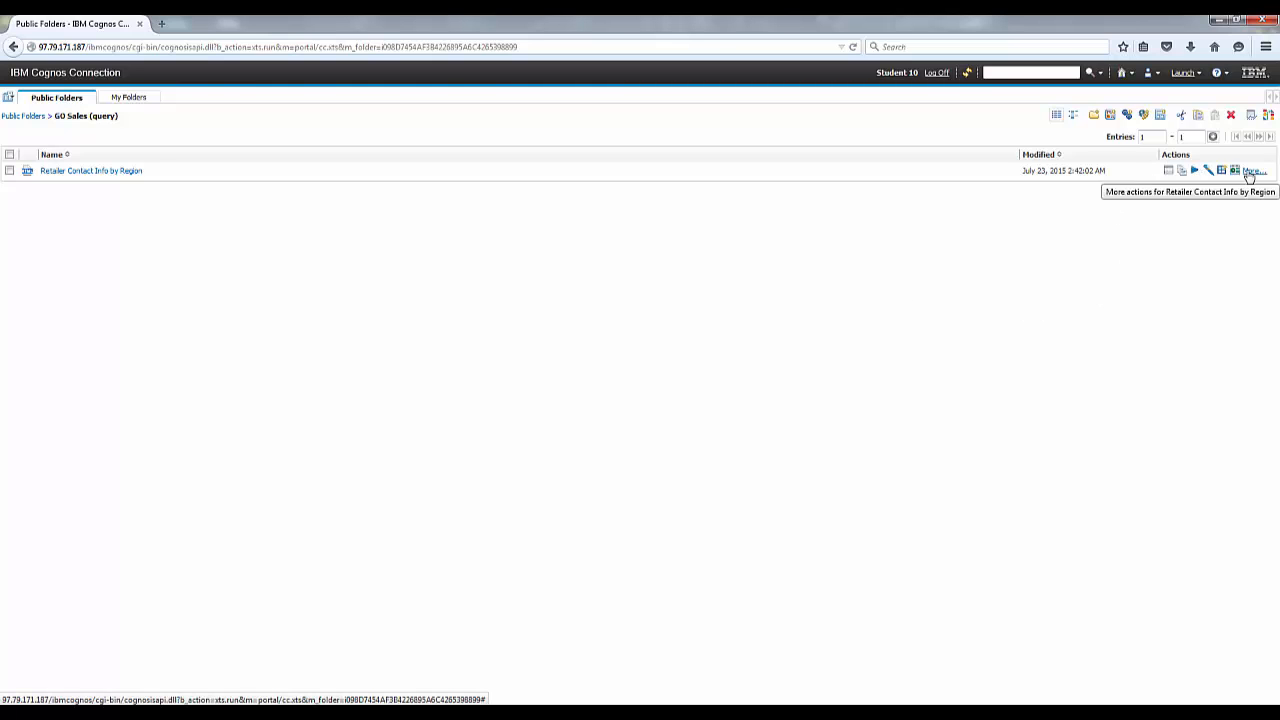
- Show the report's run history via More..., listing its succeeded runs
click(1252, 170)
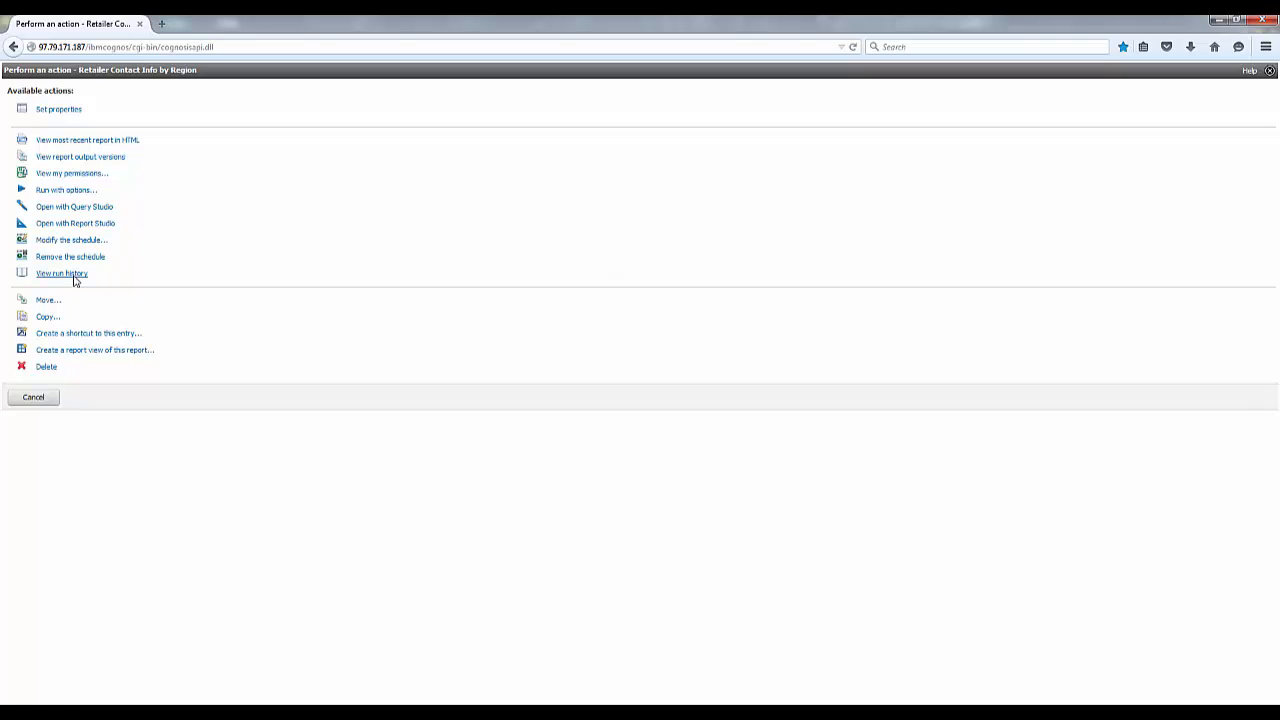
click(62, 272)
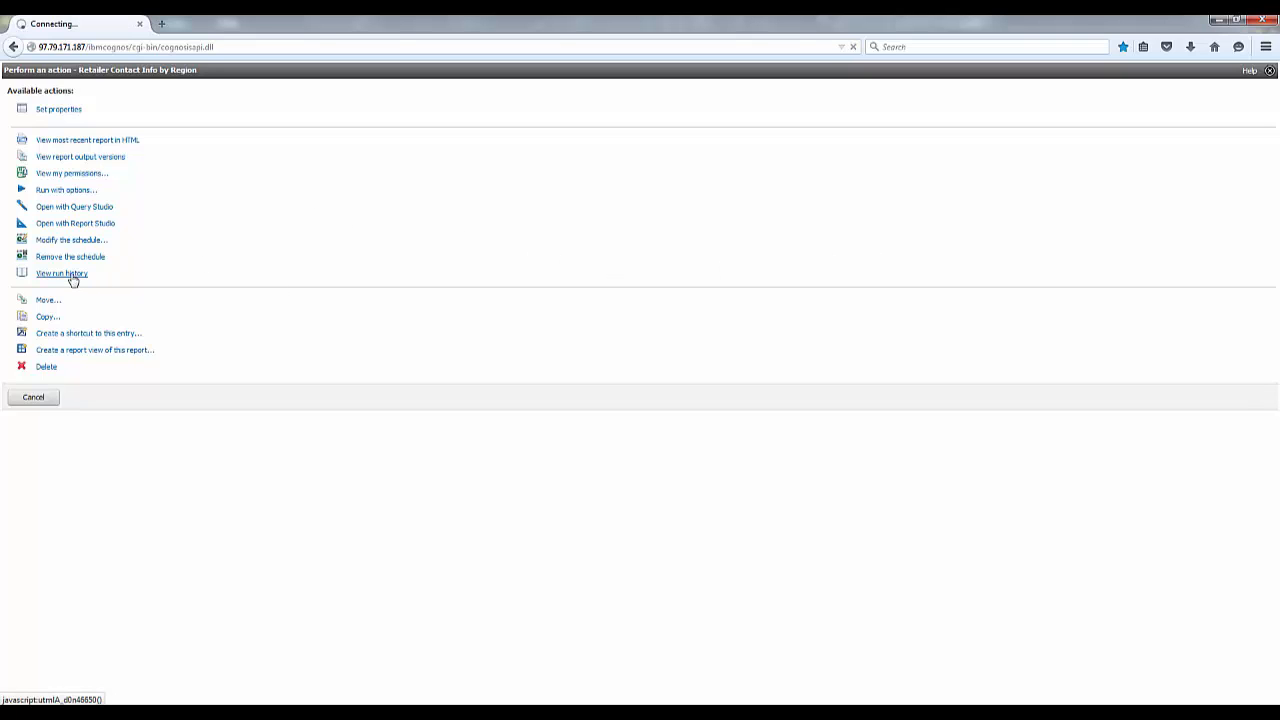
click(62, 272)
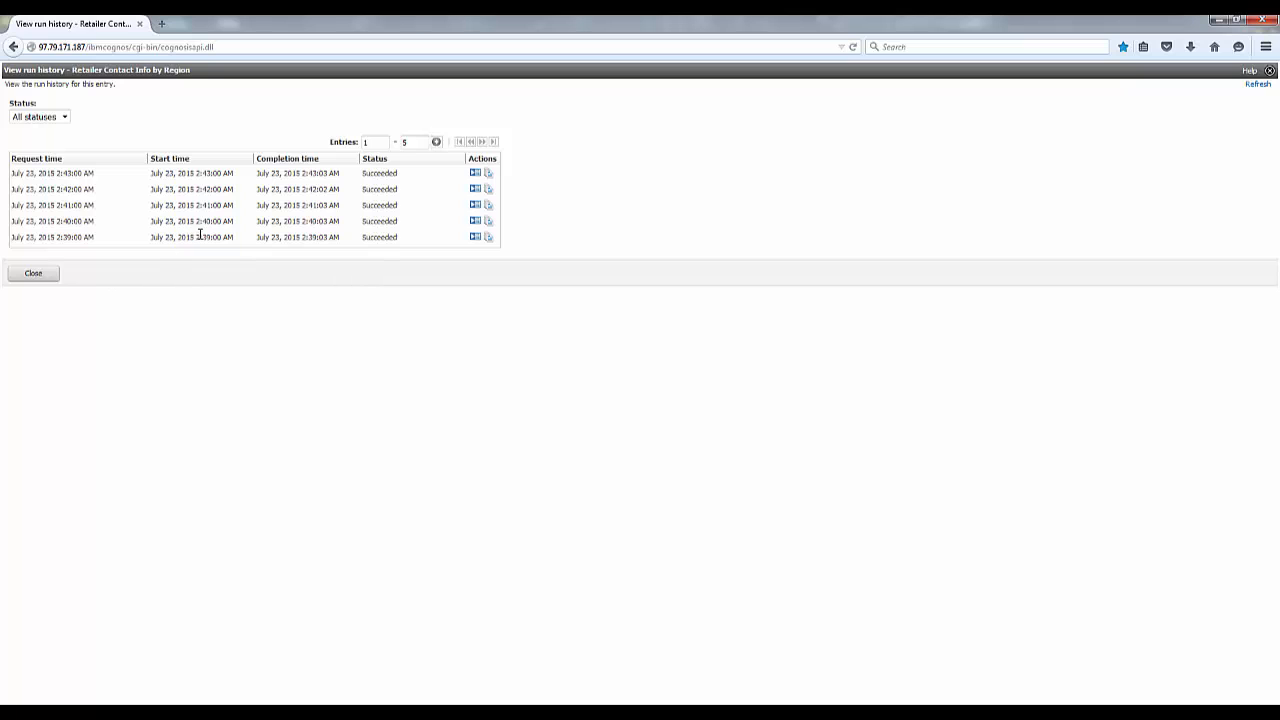
mouse_move(382, 160)
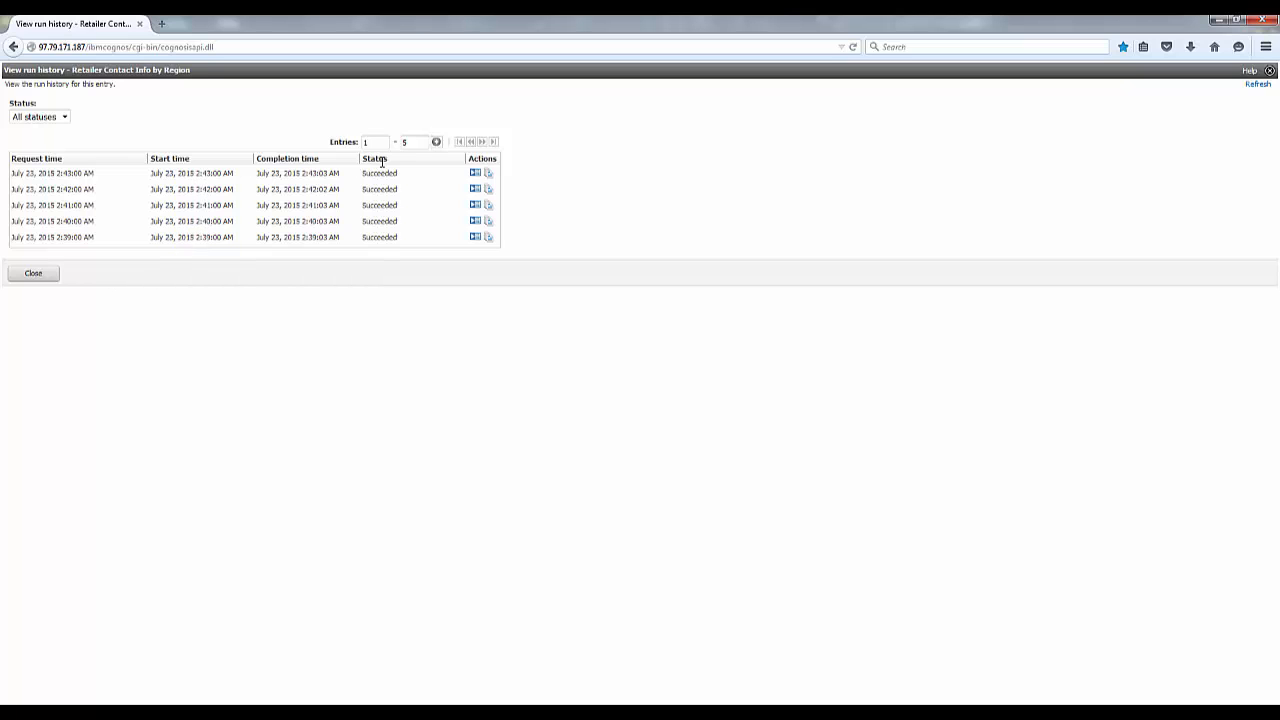
mouse_move(404, 202)
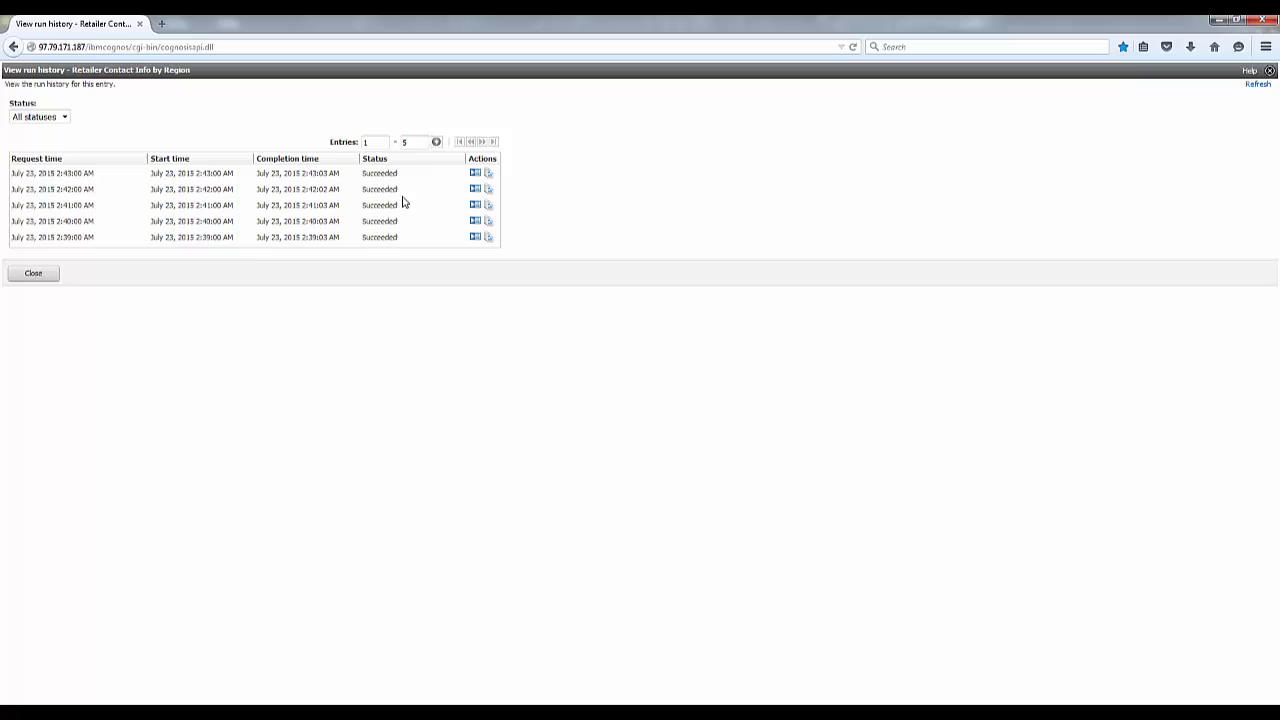
mouse_move(476, 172)
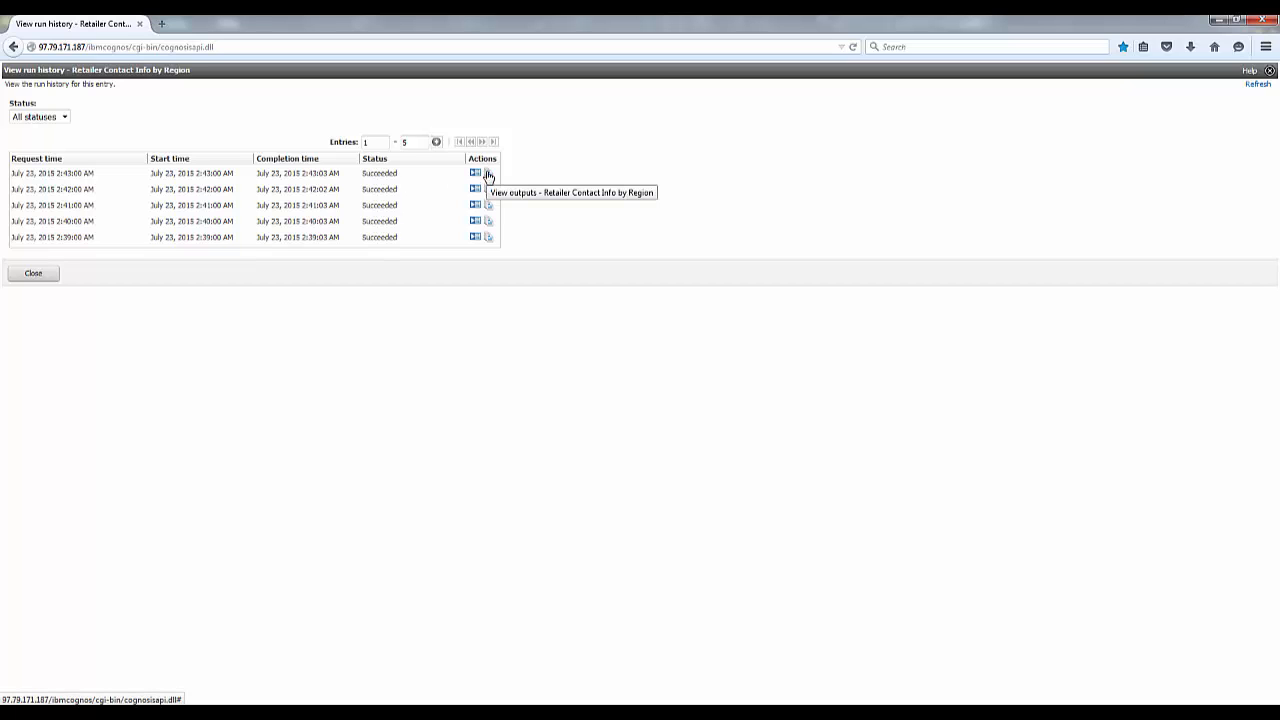
- View the saved output versions from the latest run in the run history
click(476, 172)
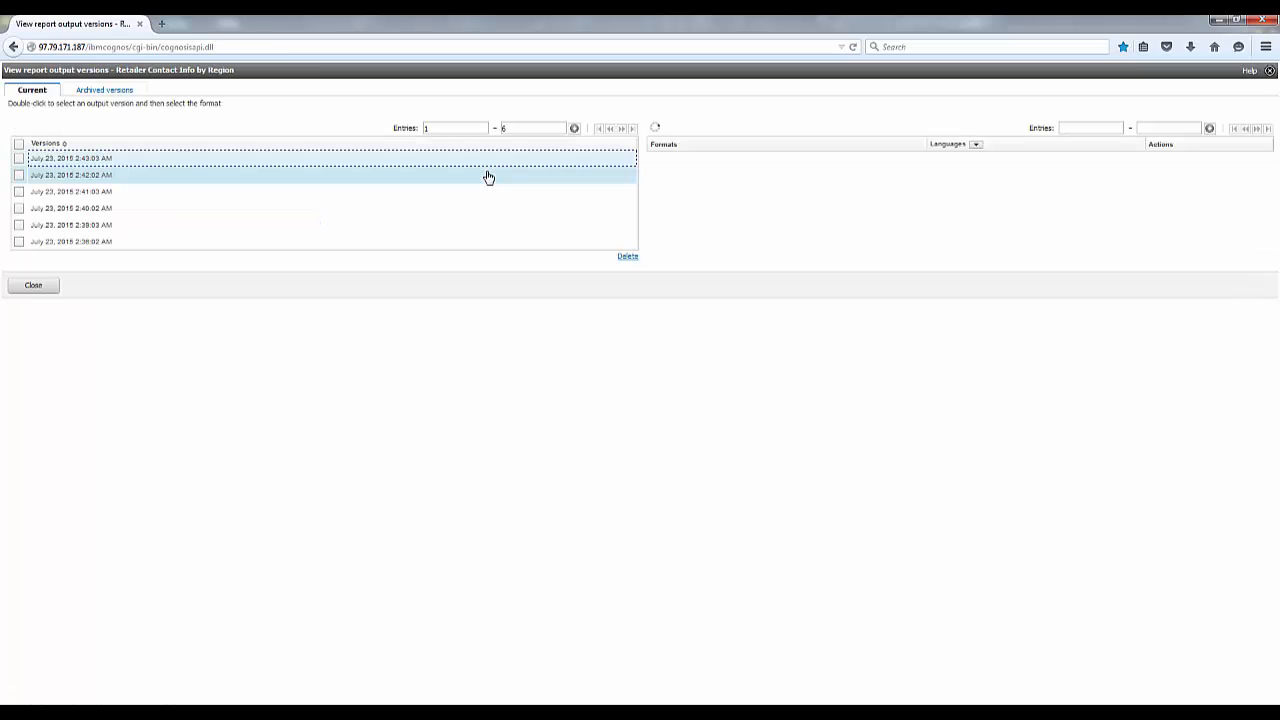